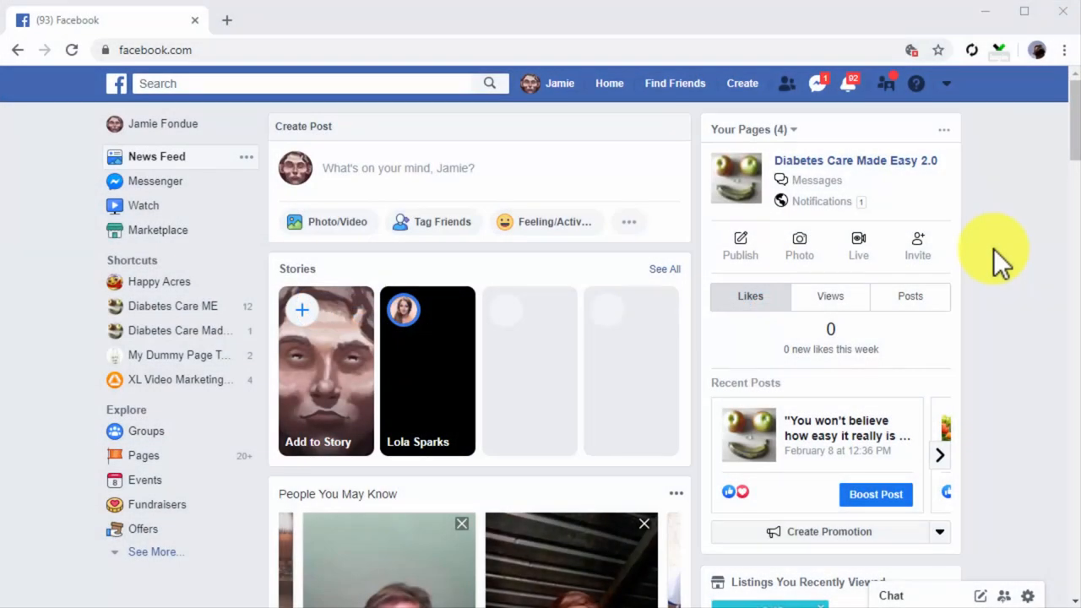
mouse_move(954, 228)
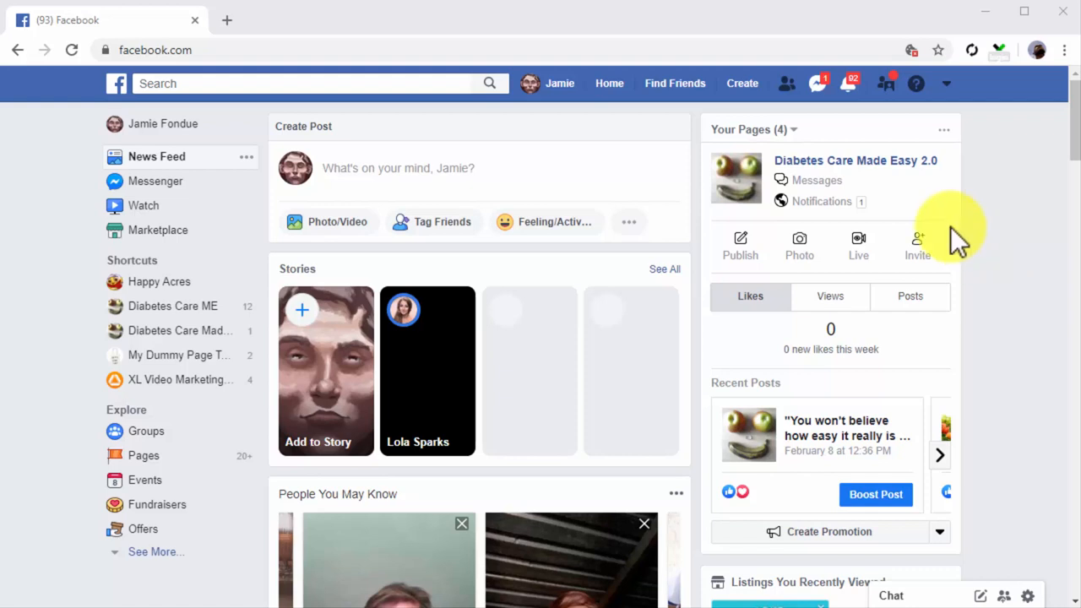
Start a new Group from the Create menu and focus the Name your group field
left_click(741, 83)
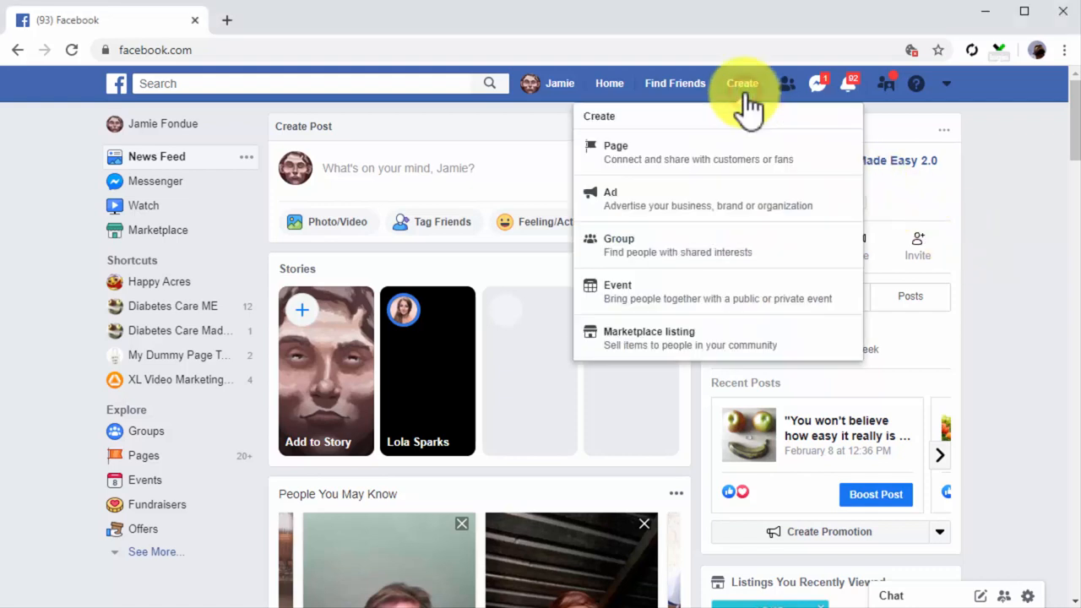
mouse_move(760, 249)
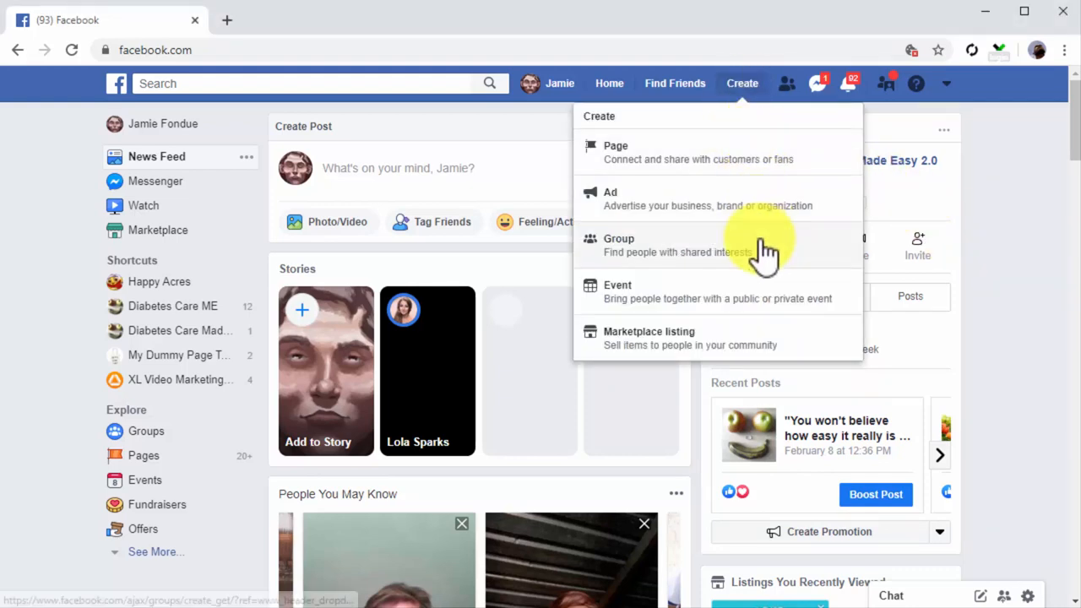
left_click(619, 245)
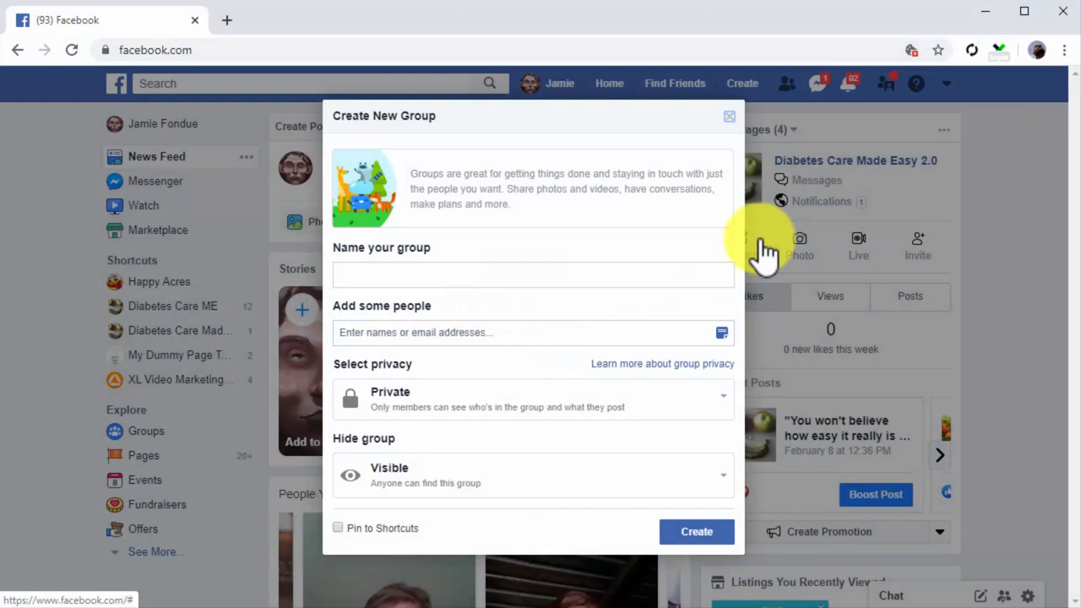
mouse_move(650, 300)
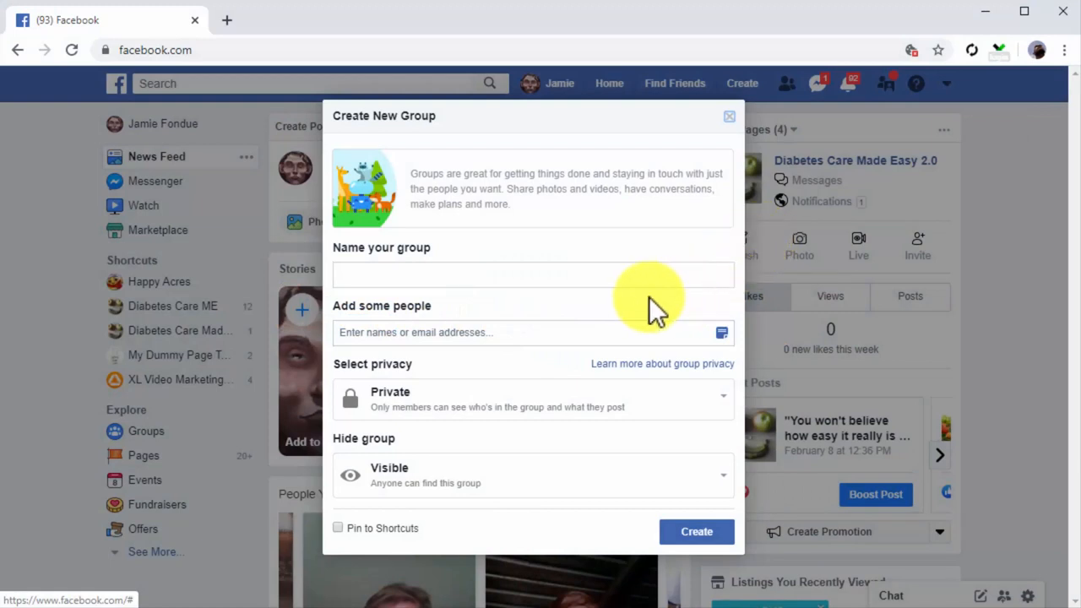
left_click(533, 274)
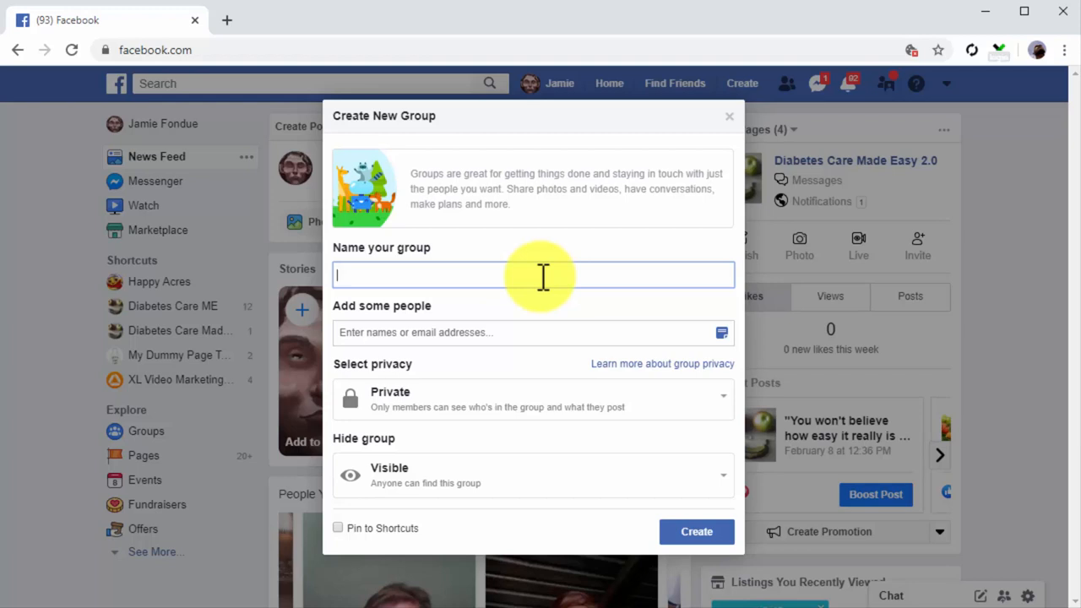
Name the group 'Cheap Diabetes Testing Reviews'
type("Cheap")
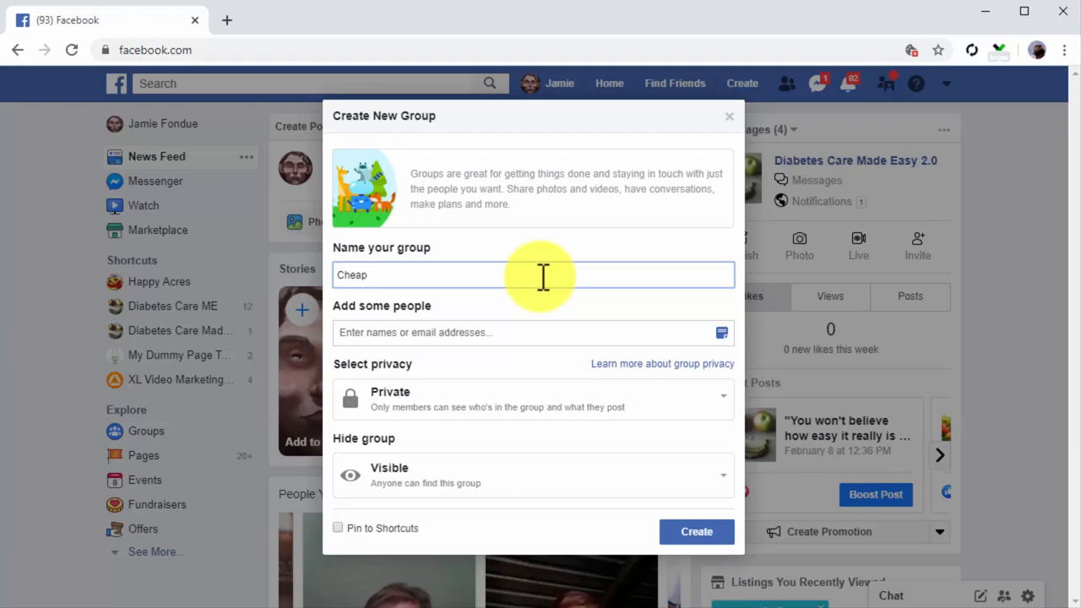
type("Diabetes Testing reviews")
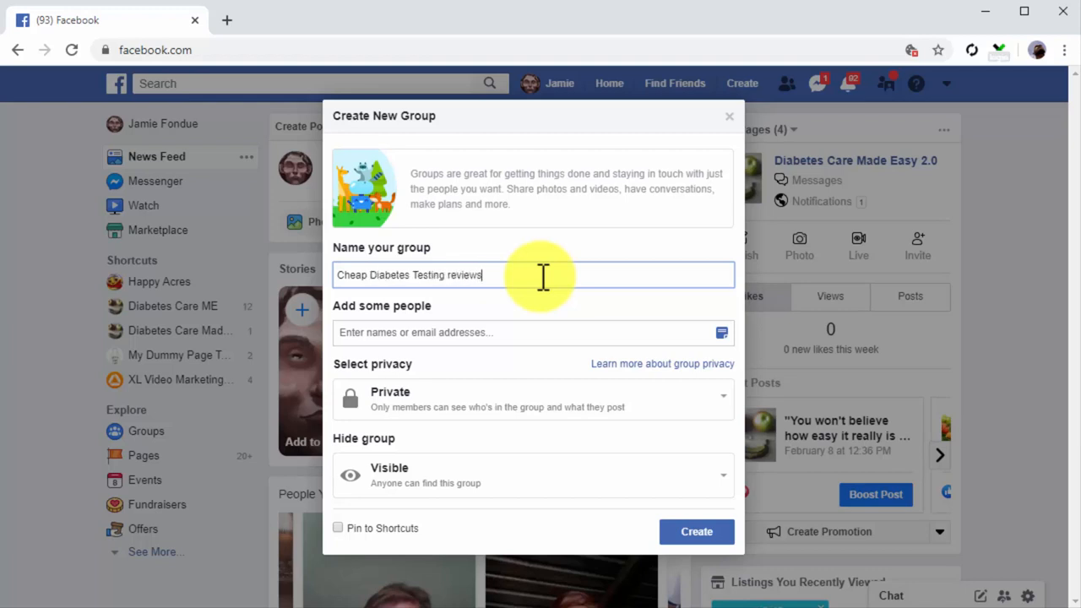
type("Reviews")
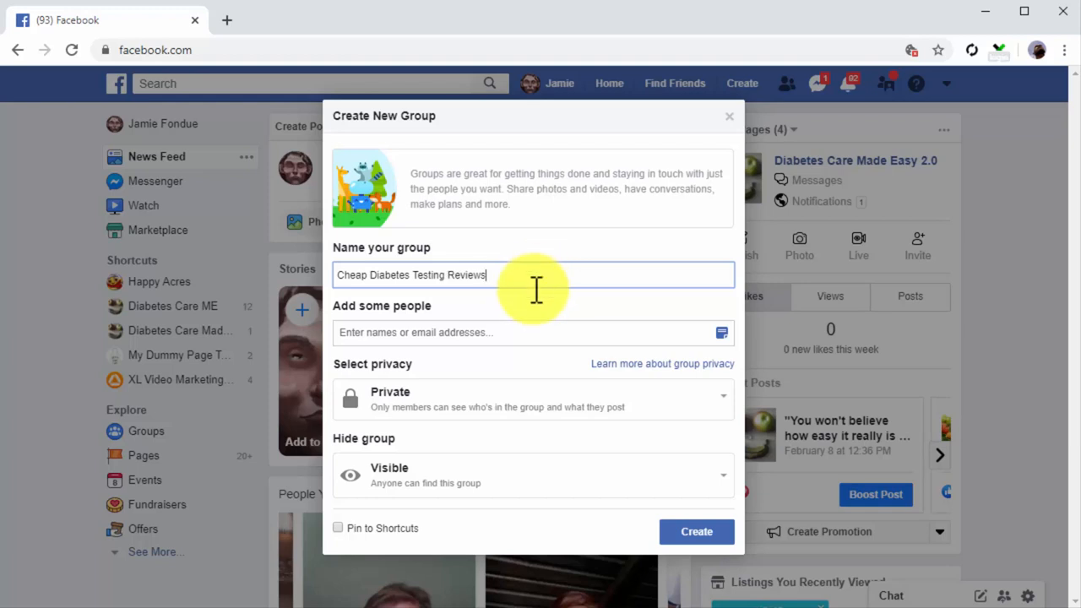
Add the friend found by searching 'bob' as a member, keeping privacy Private
left_click(507, 331)
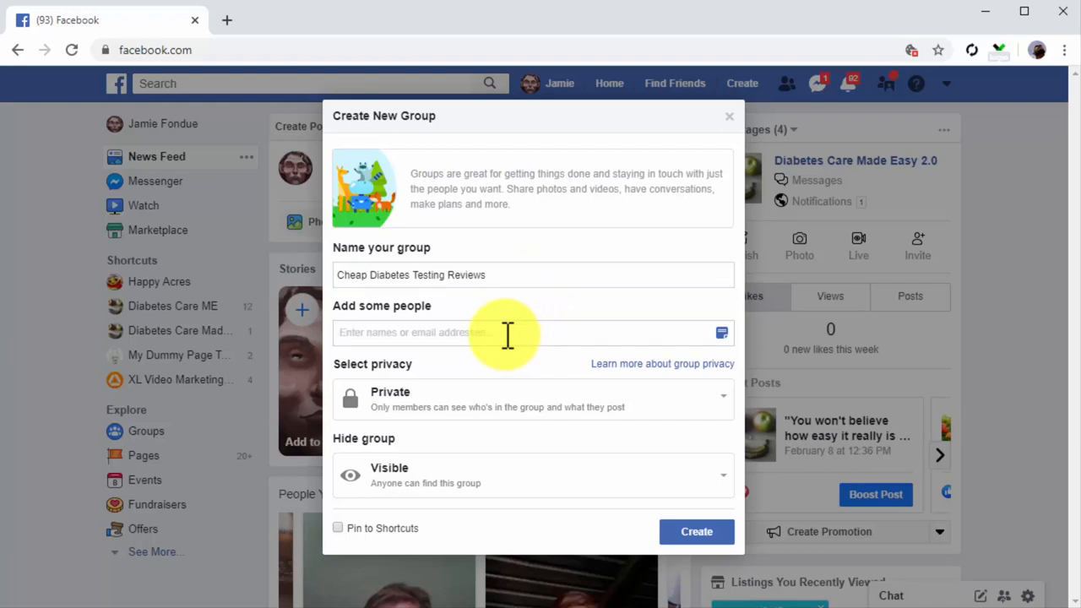
type("bob")
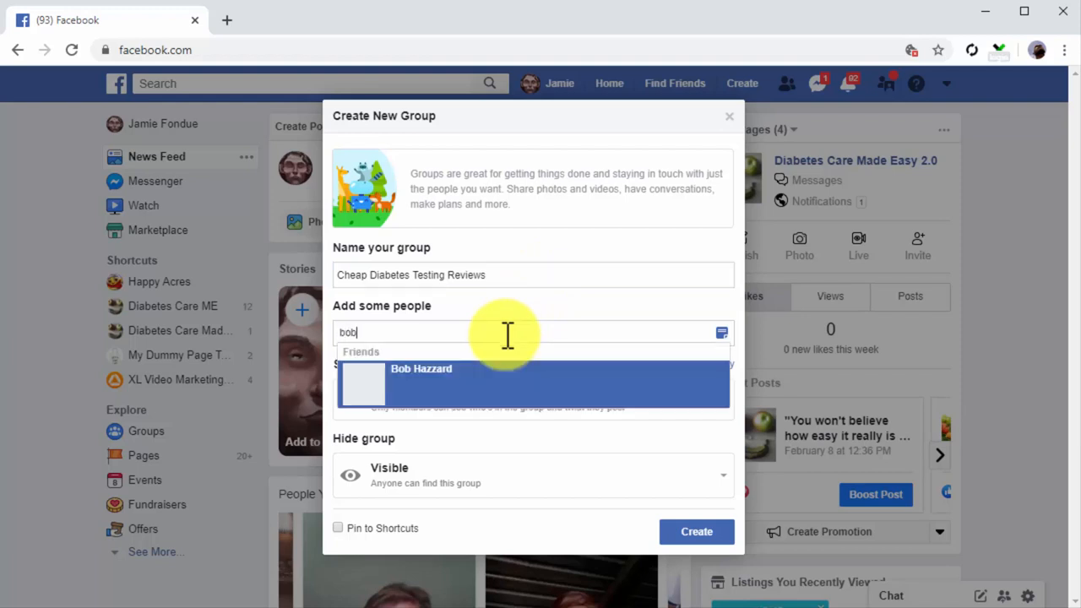
mouse_move(506, 365)
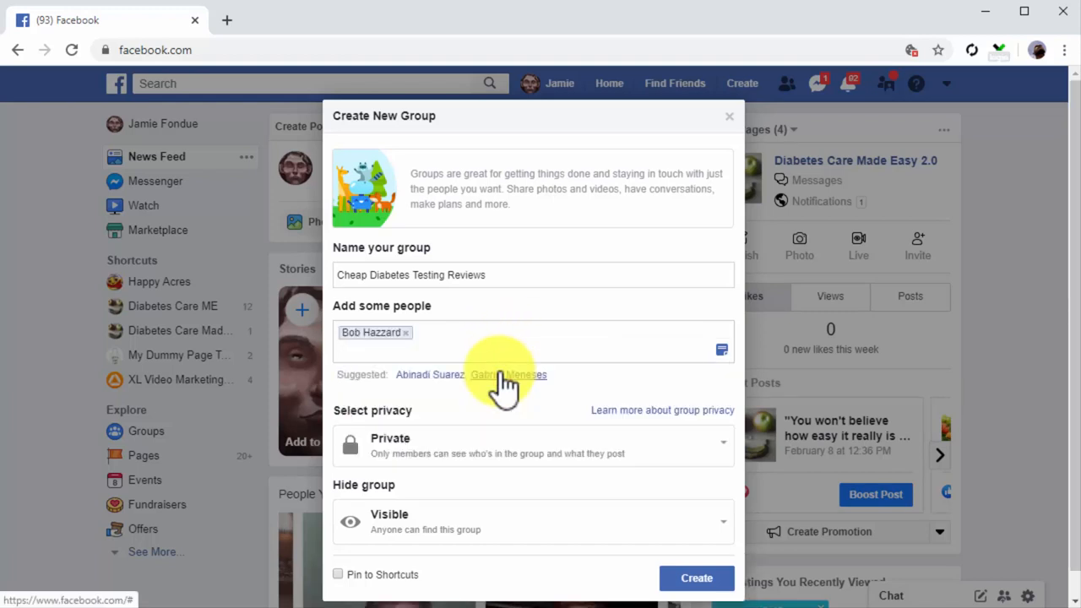
mouse_move(515, 405)
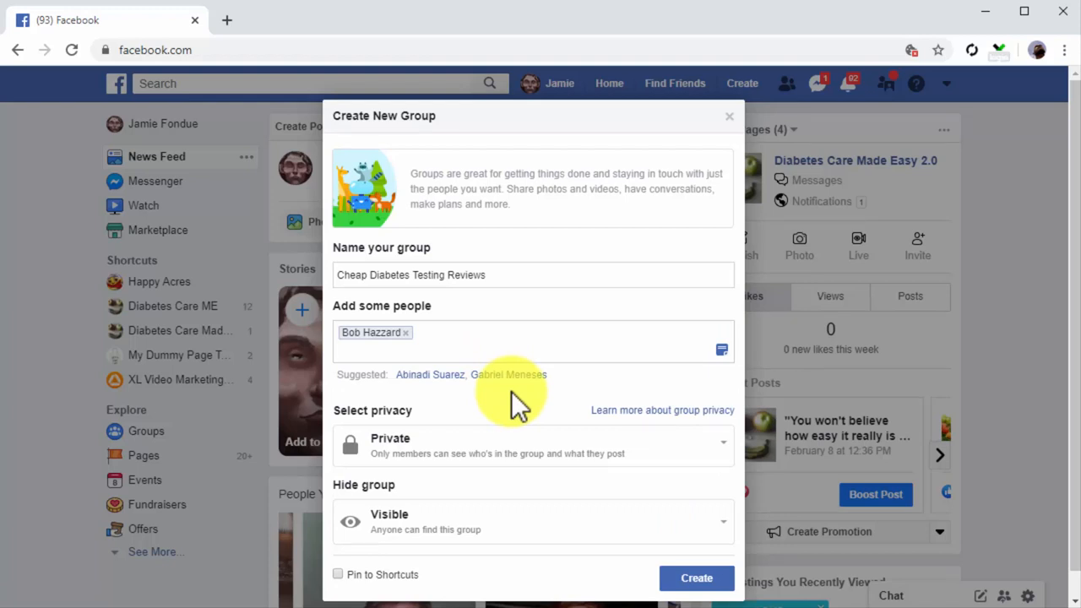
mouse_move(531, 418)
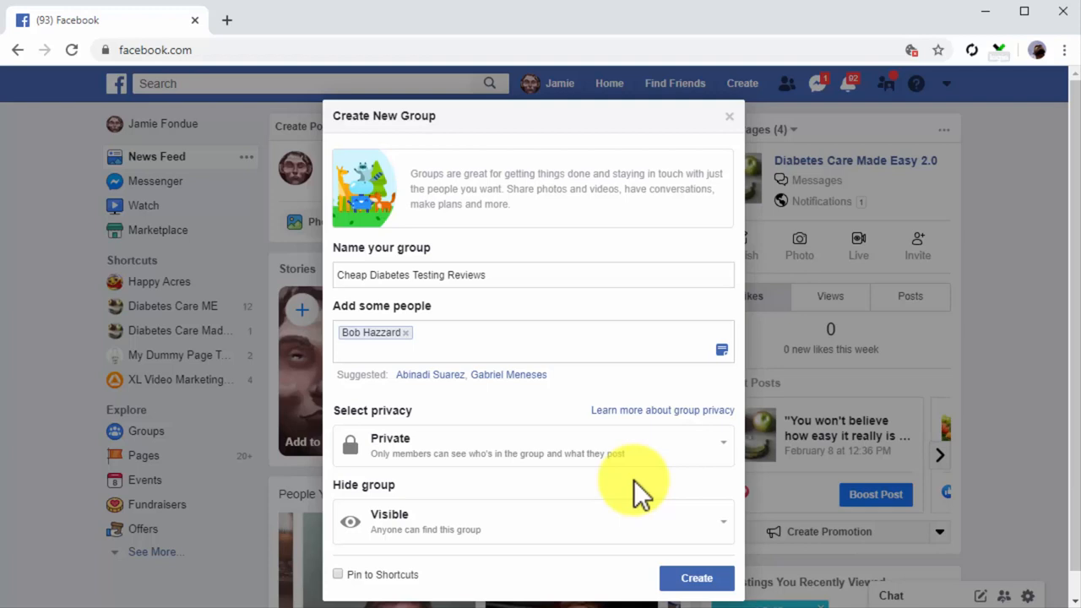
left_click(532, 521)
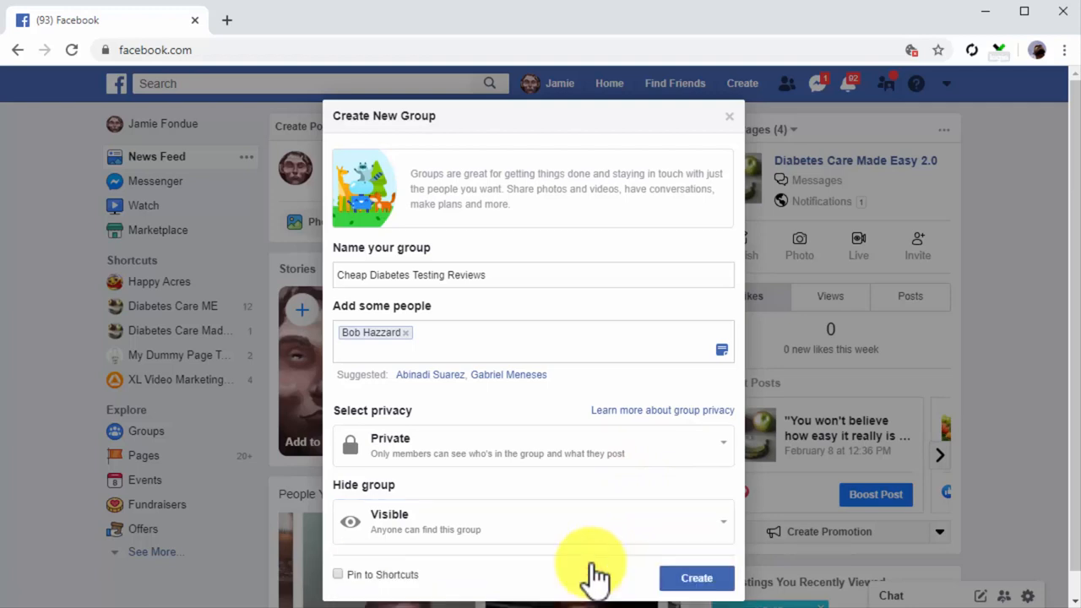
mouse_move(676, 578)
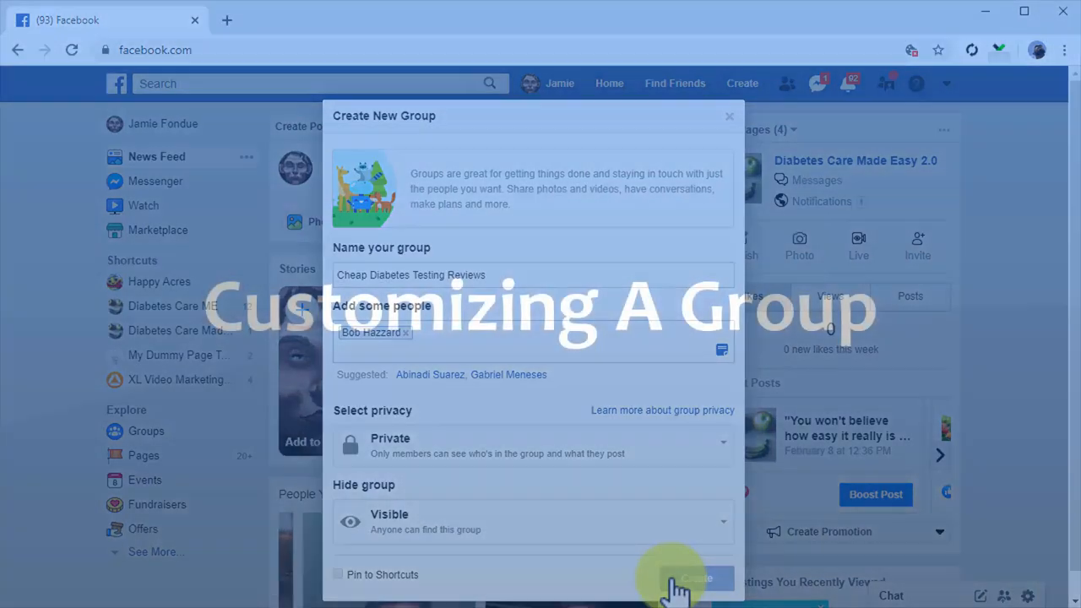
Create the group and upload a glucose test strips cover photo
left_click(676, 578)
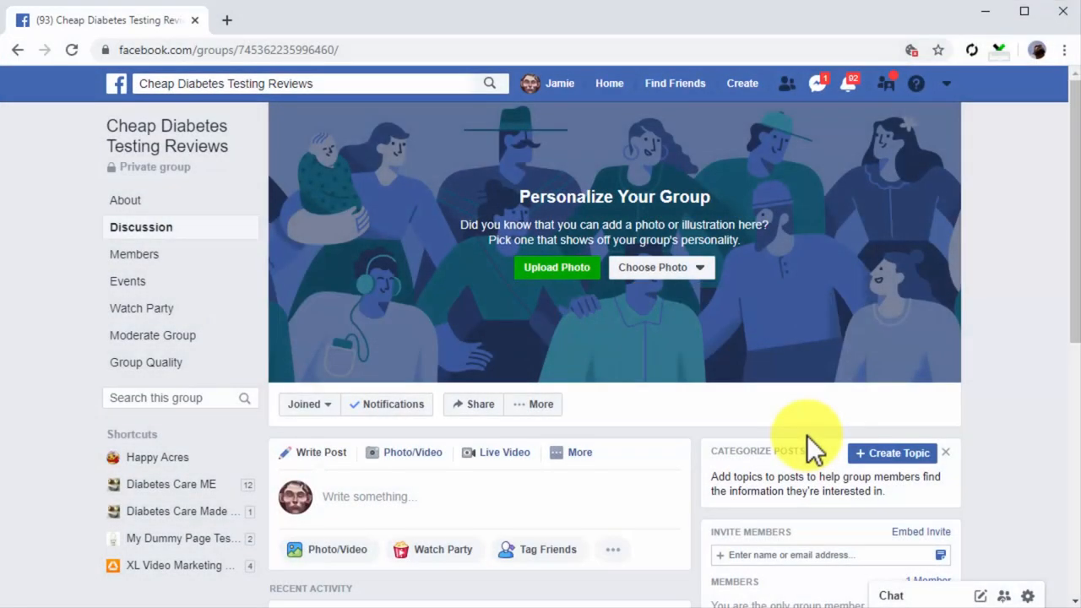
mouse_move(556, 270)
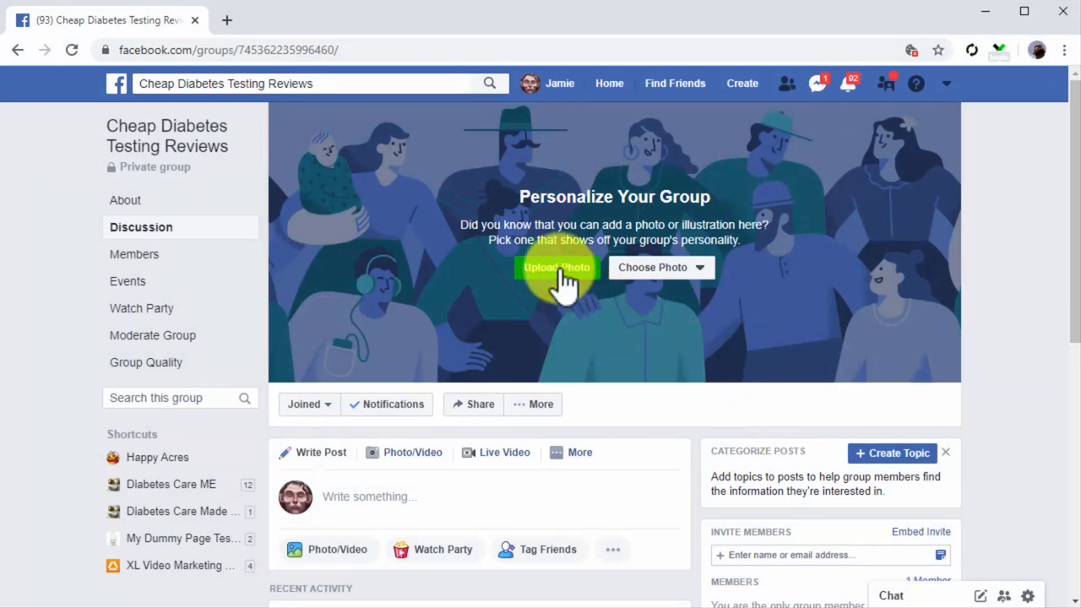
left_click(556, 267)
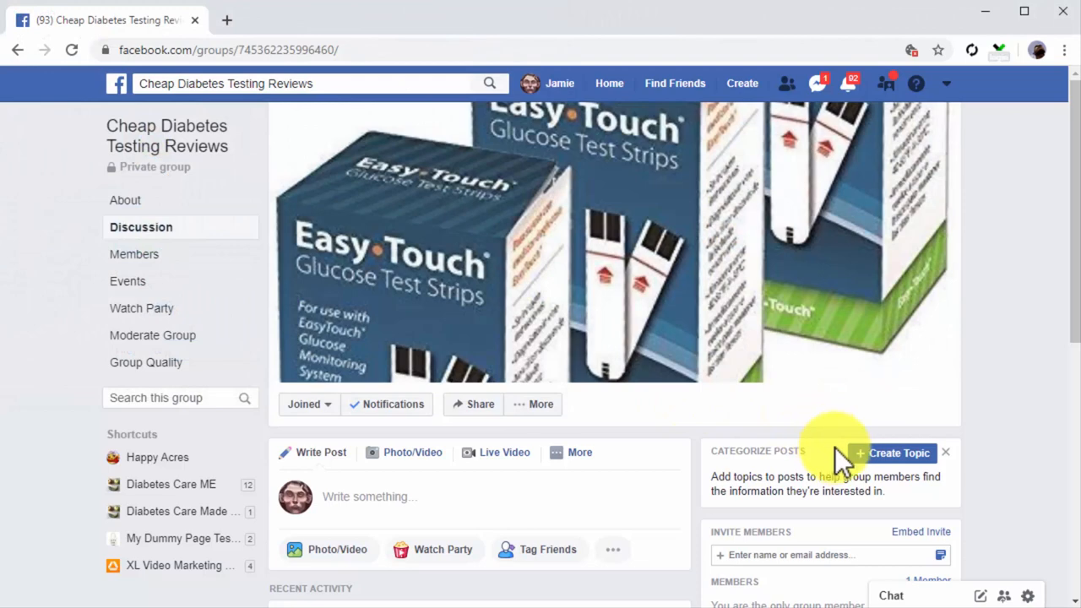
Add and save the post topic 'Diabetes Testing Kit Reviews'
left_click(898, 452)
type("Diabetes Testing Kit Reviews")
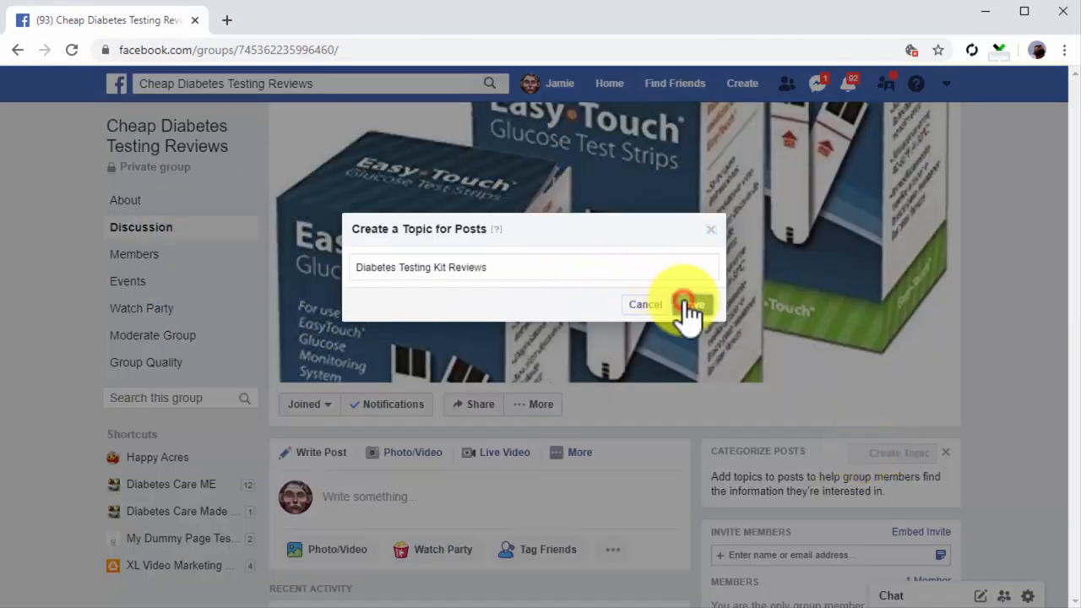
left_click(692, 304)
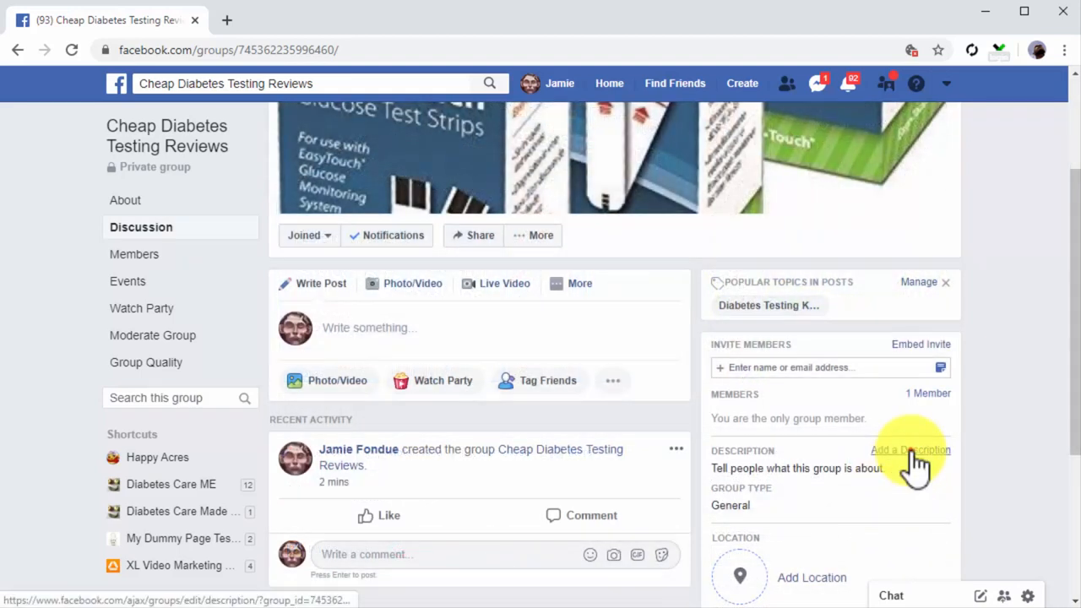
Save the description about sharing and discussing favorite diabetes testing kits with like-minded people
left_click(910, 449)
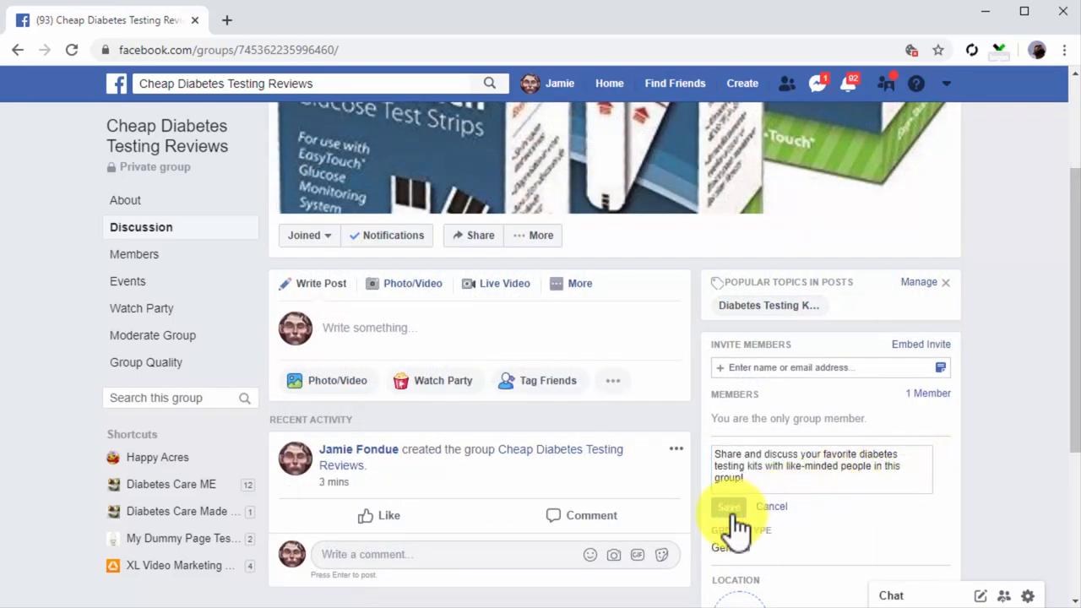
left_click(728, 507)
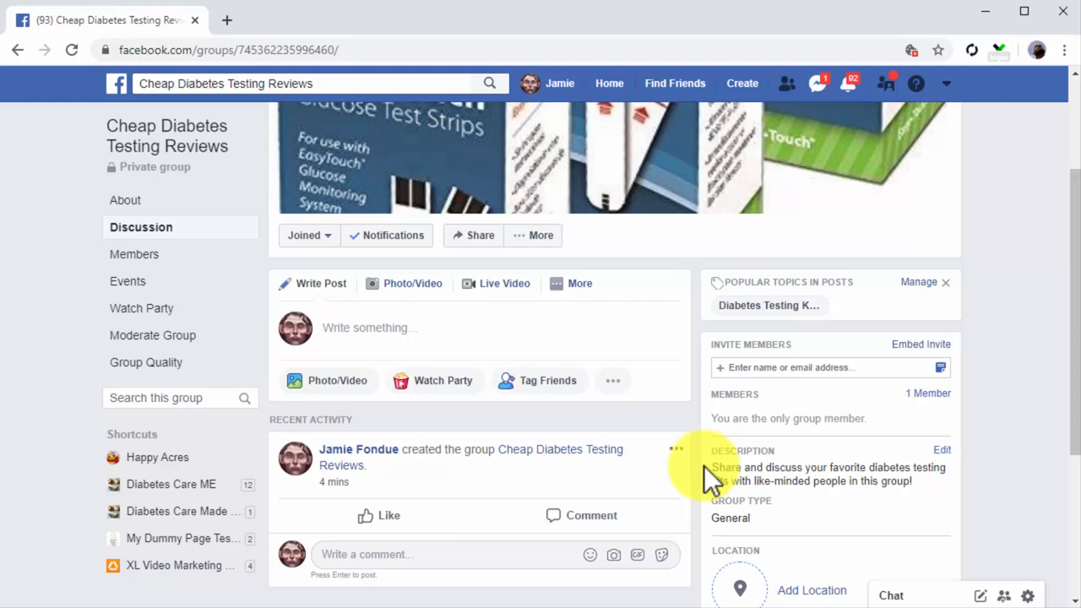
mouse_move(579, 338)
type("he")
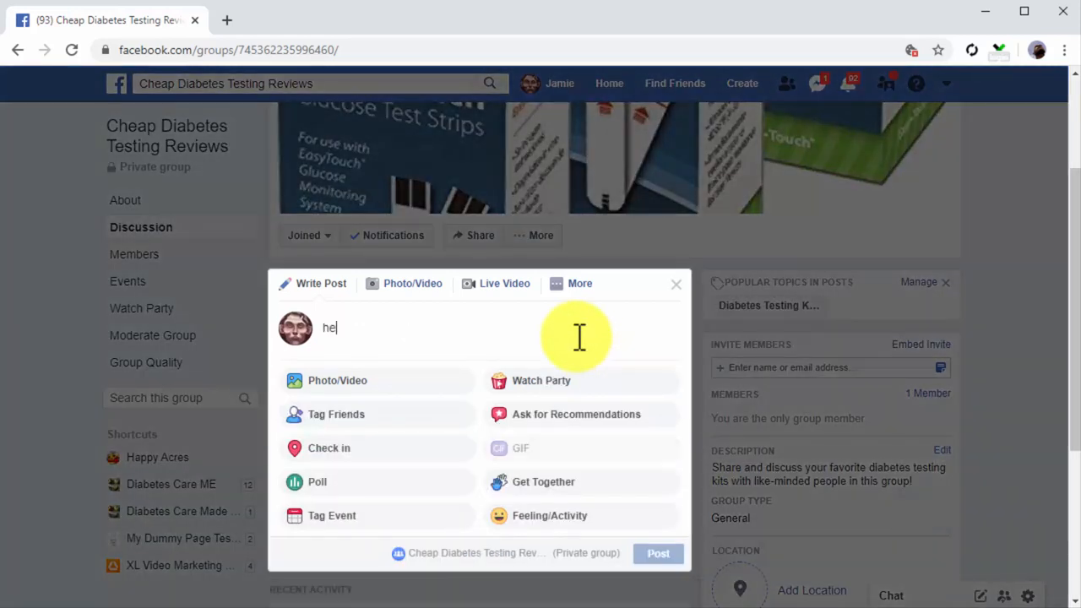
Write the post 'Hey there everyone! What are the most cost-effective testing kits that sell in your a…'
type("y")
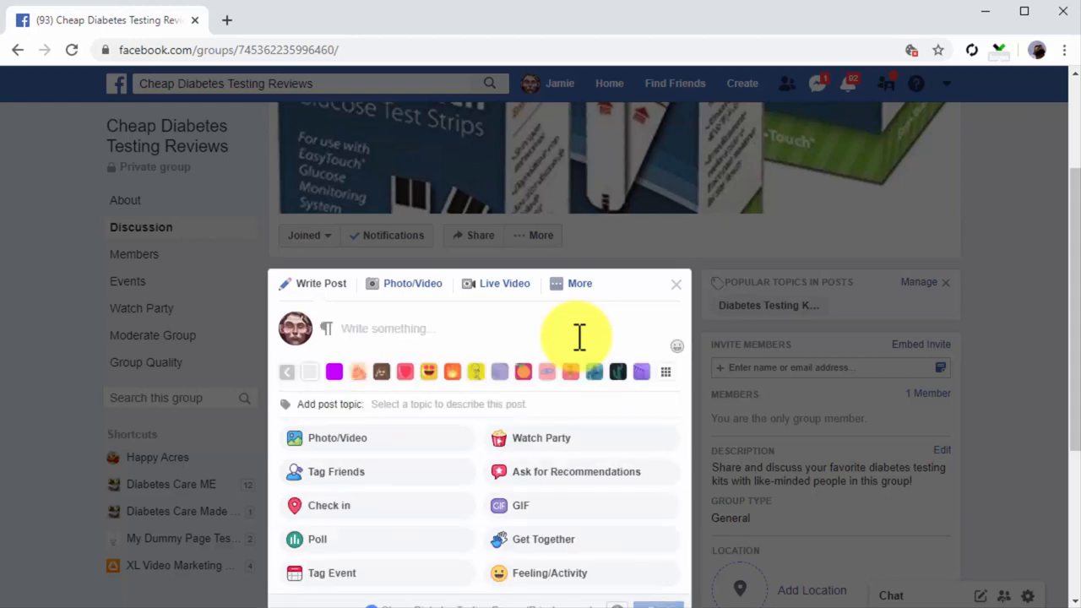
type("hey th")
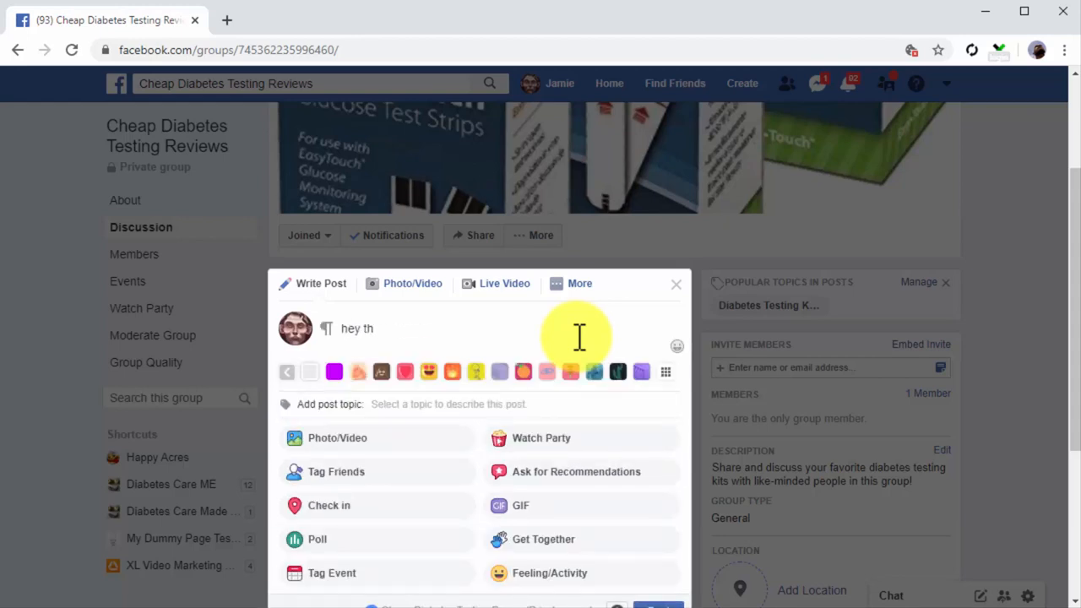
type("Hey there everyone! What are the most cost-effective testing kits that sell in your area? I fohj")
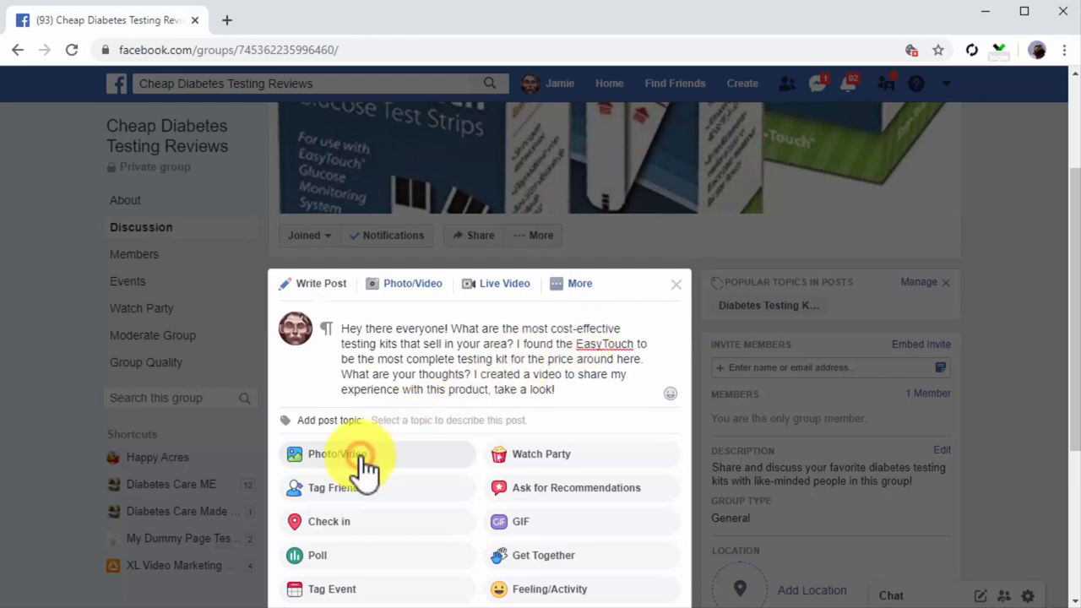
Attach a photo/video from the computer and publish the post to the group
left_click(363, 453)
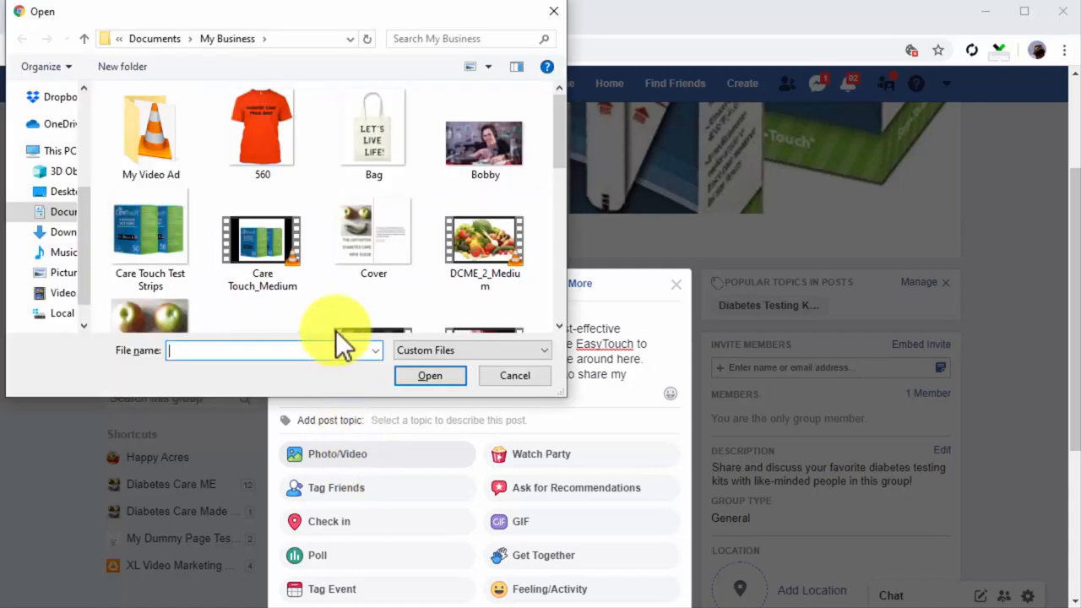
left_click(514, 375)
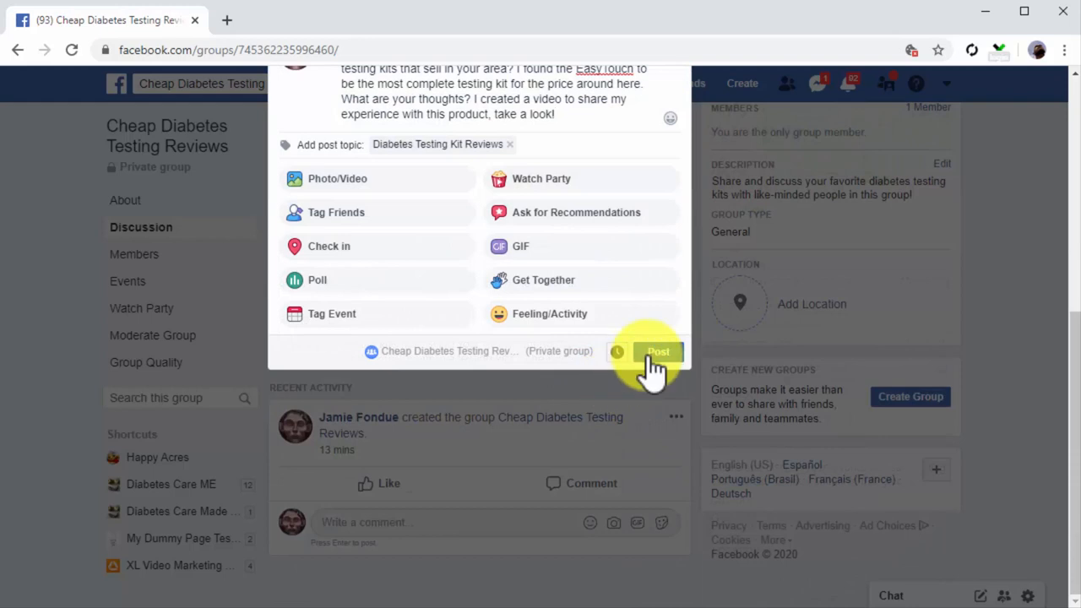
left_click(658, 351)
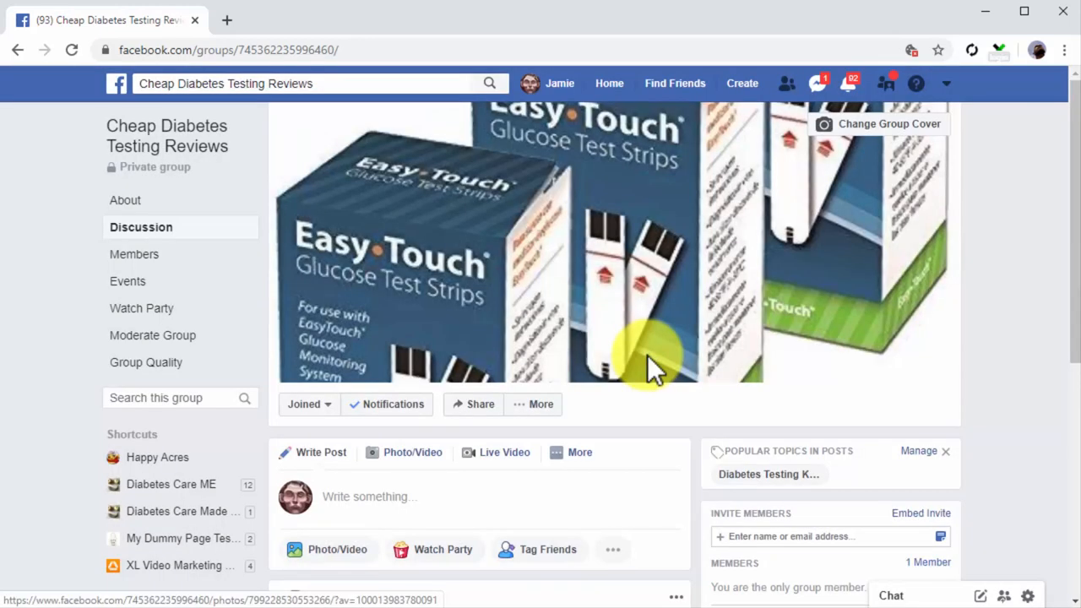